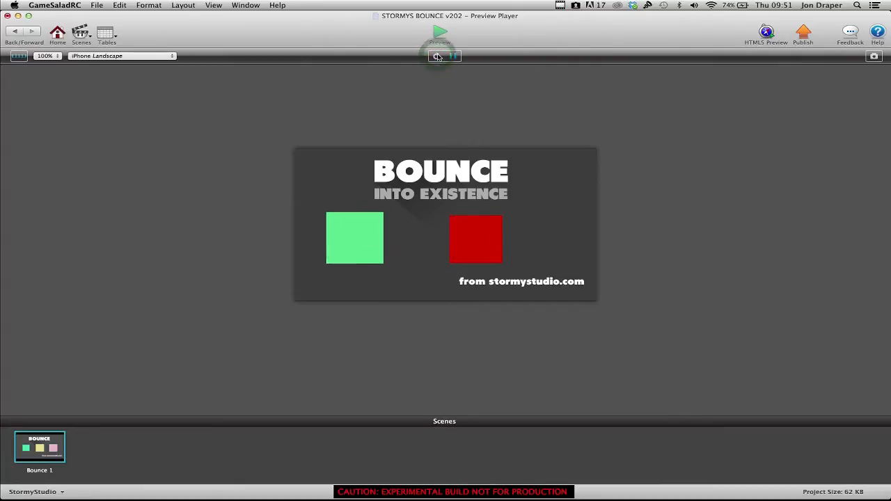
Replay the bounce preview twice, then return to the Bounce 1 scene editor.
{"action": "left_click", "coordinate": [439, 32]}
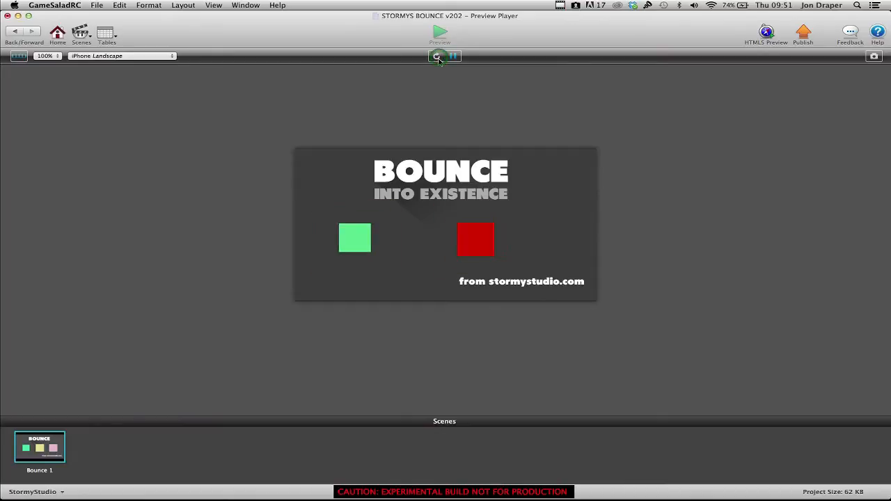
{"action": "left_click", "coordinate": [437, 56]}
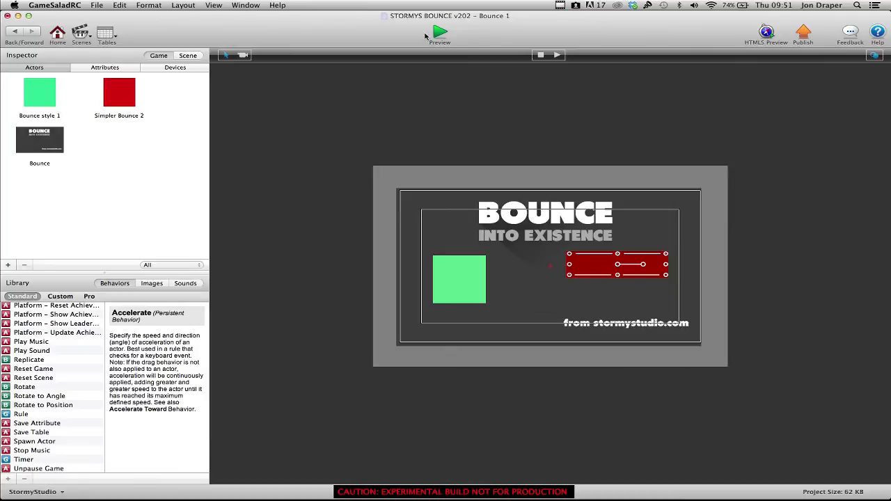
Select the red Simpler Bounce 2 actor and open its behaviors in the actor editor.
{"action": "left_click", "coordinate": [439, 32]}
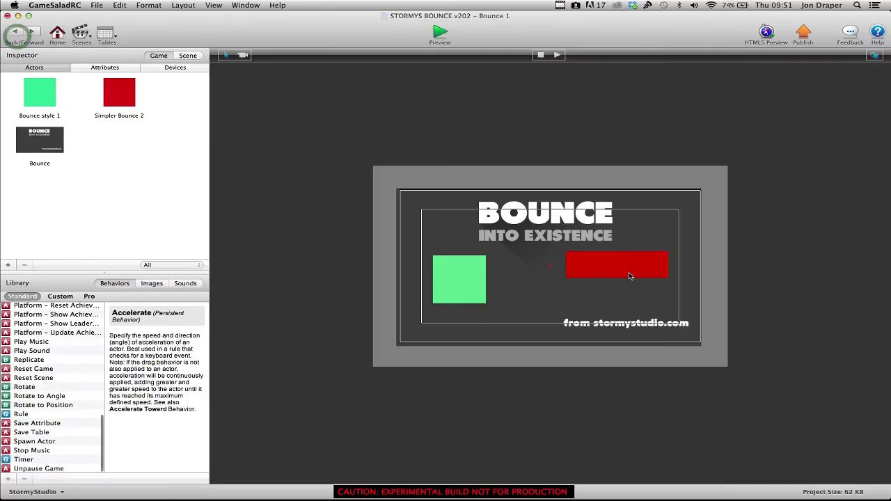
{"action": "left_click", "coordinate": [615, 268]}
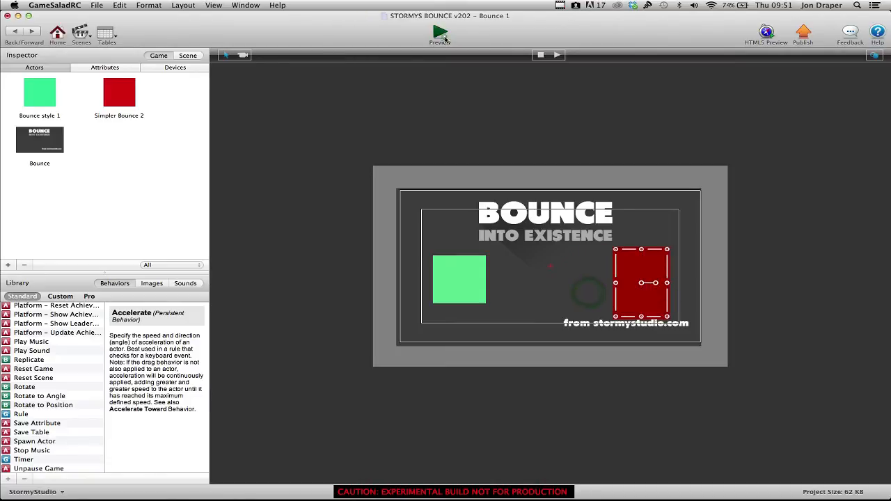
{"action": "left_click", "coordinate": [439, 33]}
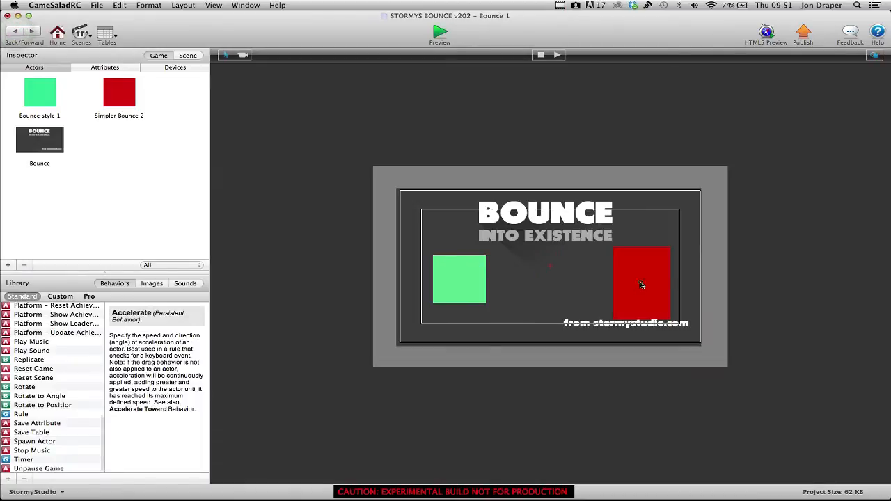
{"action": "left_click", "coordinate": [640, 284]}
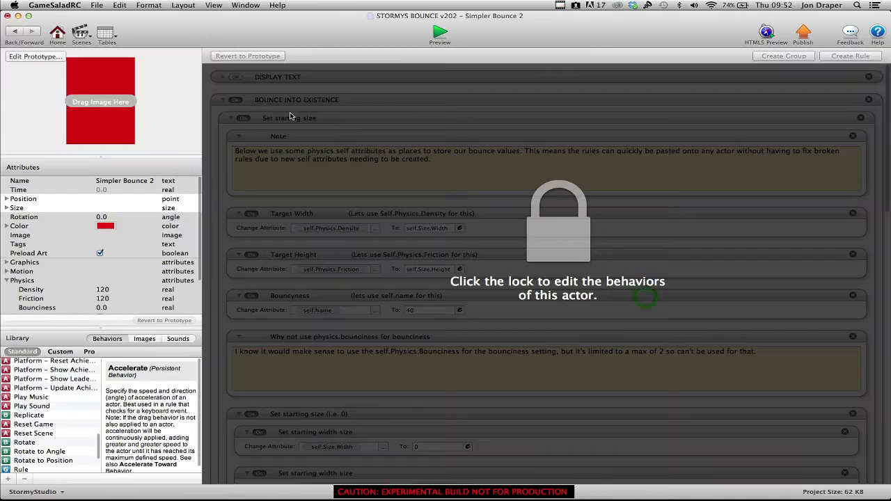
Unlock the prototype, collapse BOUNCE INTO EXISTENCE and save it to the Custom library.
{"action": "left_click", "coordinate": [557, 219]}
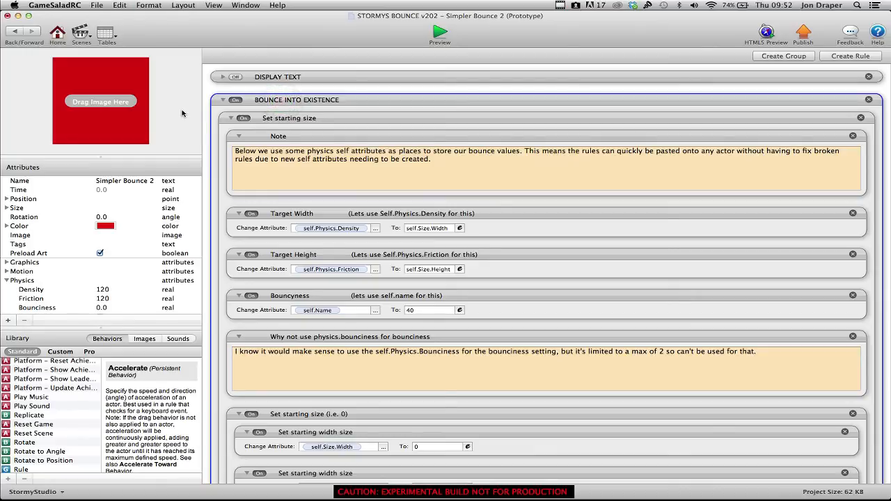
{"action": "left_click", "coordinate": [223, 99]}
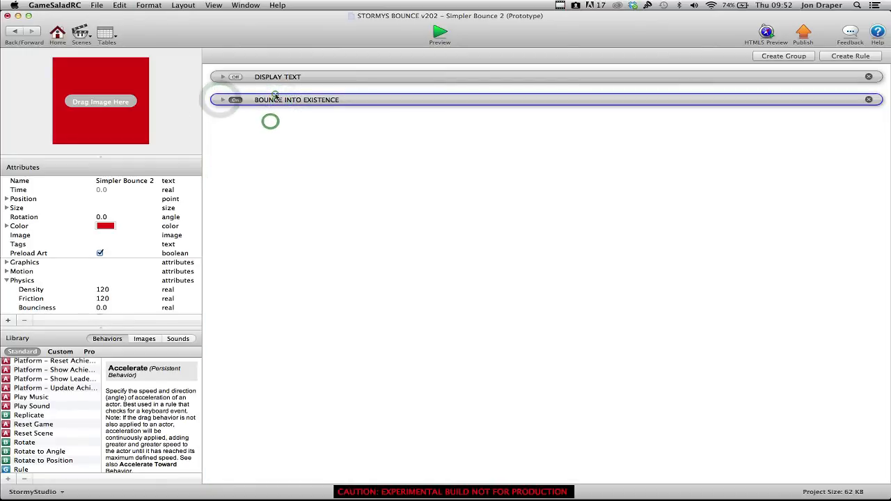
{"action": "left_click", "coordinate": [60, 352]}
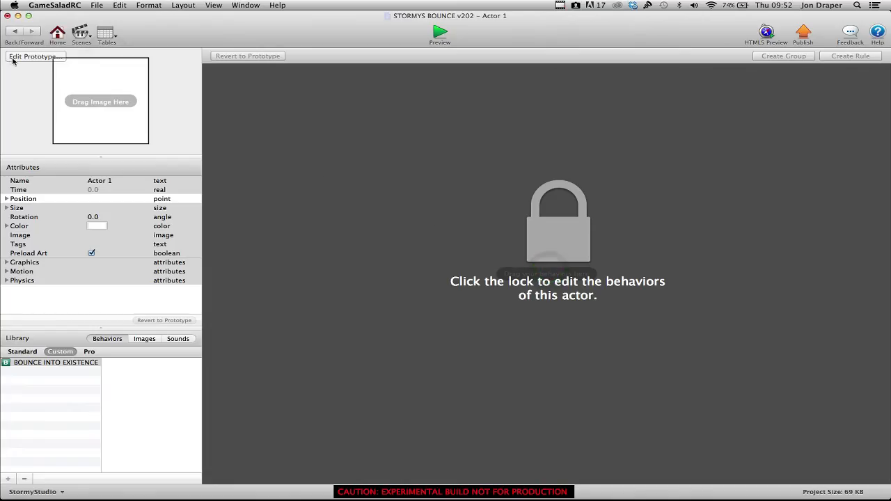
Add the BOUNCE INTO EXISTENCE custom behavior to white Actor 1 and preview it.
{"action": "left_click", "coordinate": [557, 219]}
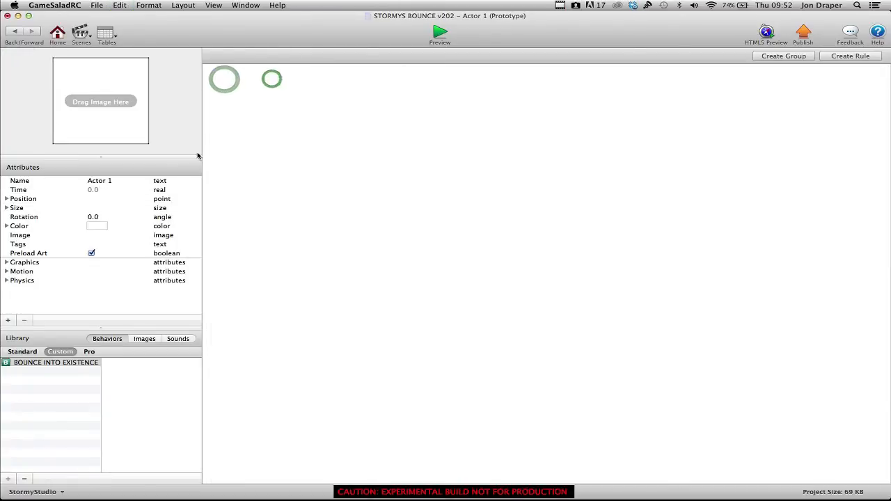
{"action": "double_click", "coordinate": [56, 362]}
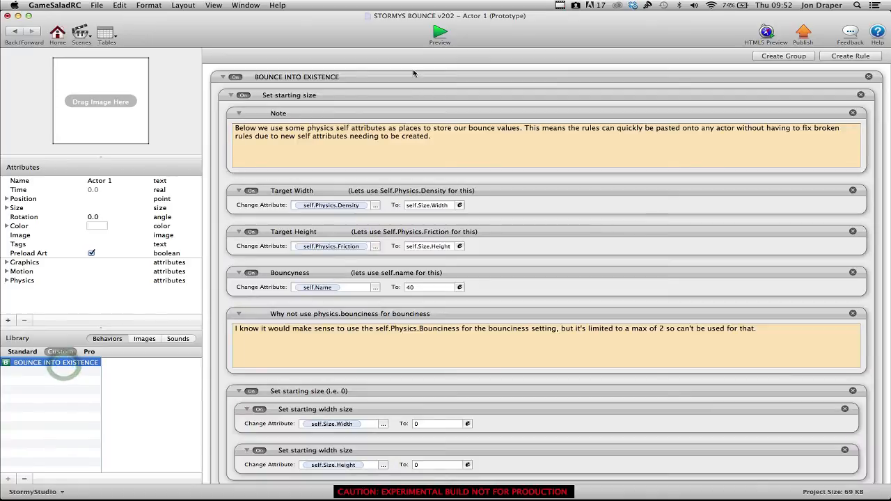
{"action": "left_click", "coordinate": [440, 32]}
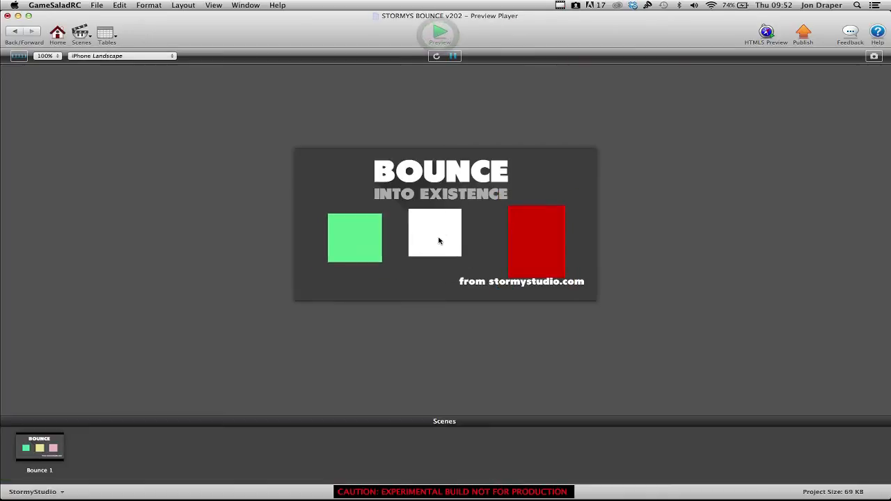
Reopen the red Simpler Bounce 2 actor from the Bounce 1 scene.
{"action": "left_click", "coordinate": [57, 32]}
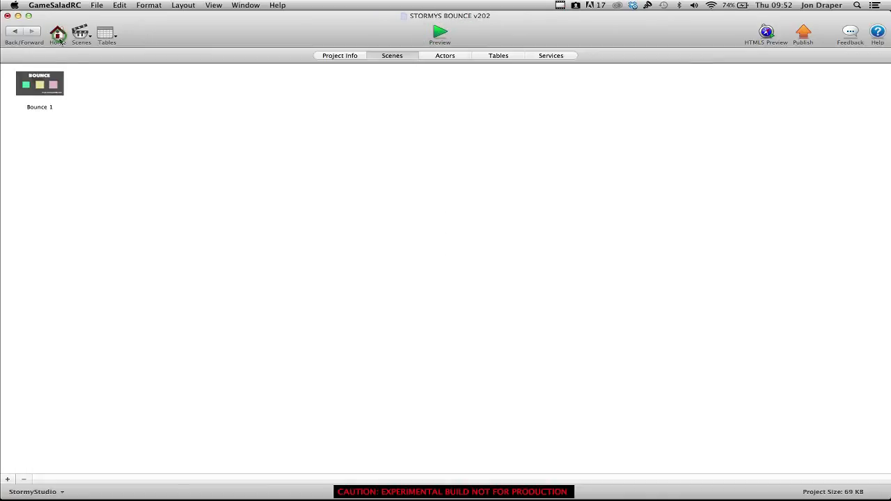
{"action": "double_click", "coordinate": [40, 84]}
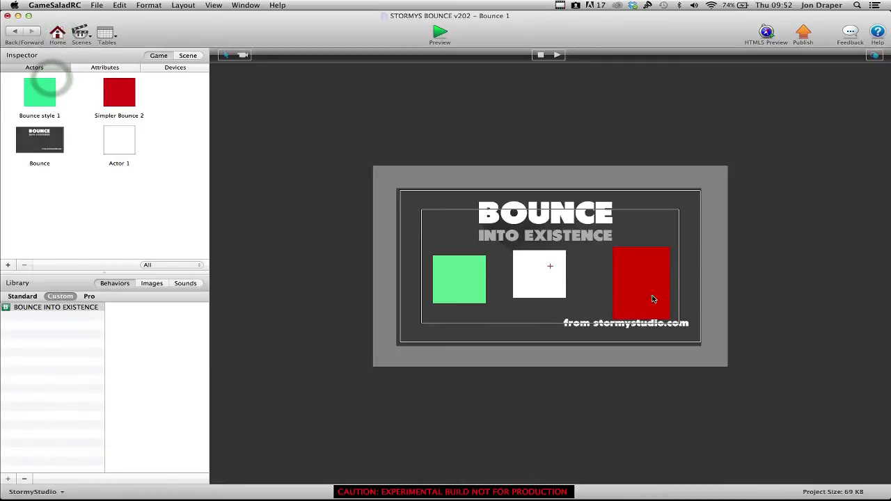
{"action": "double_click", "coordinate": [118, 92]}
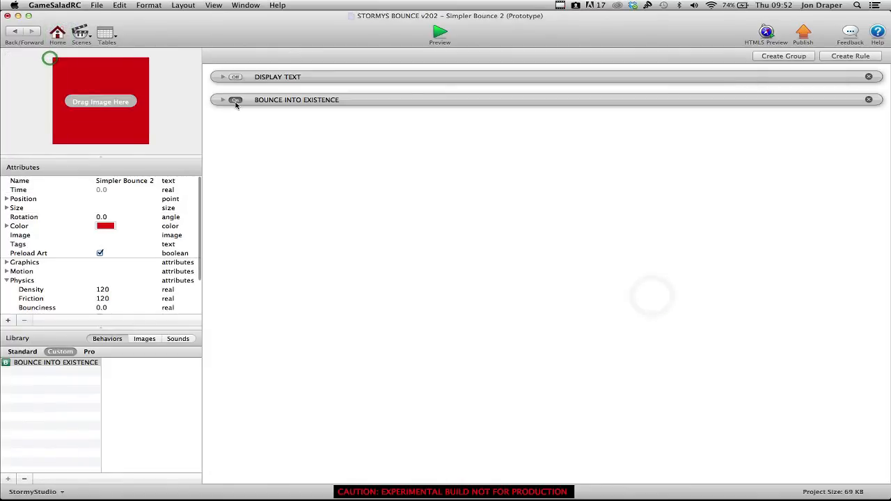
{"action": "left_click", "coordinate": [222, 99]}
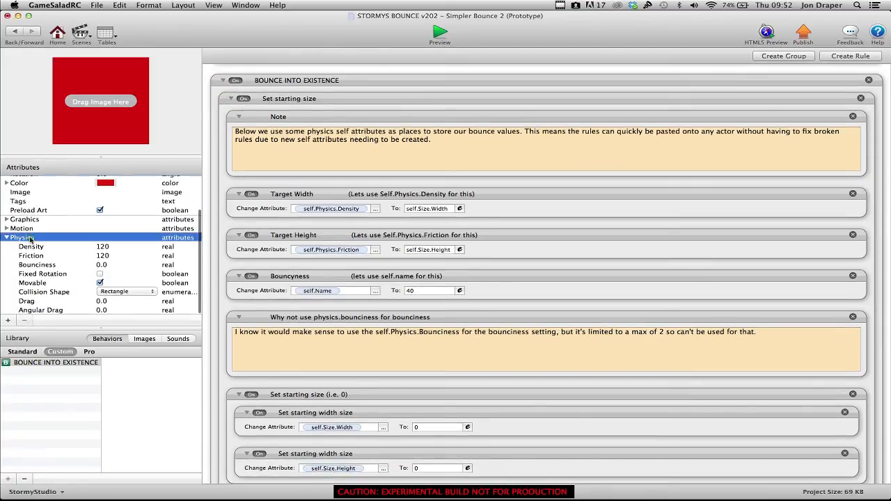
{"action": "mouse_move", "coordinate": [66, 255]}
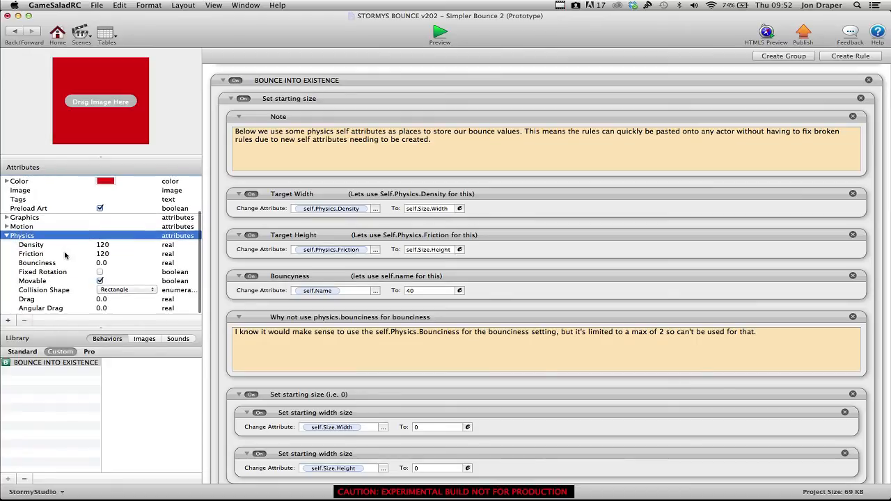
{"action": "left_click", "coordinate": [31, 247]}
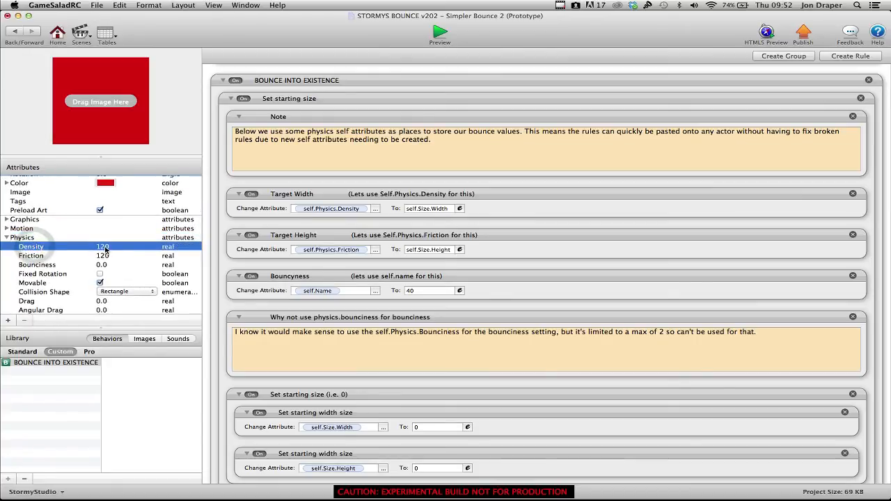
{"action": "left_click", "coordinate": [31, 255]}
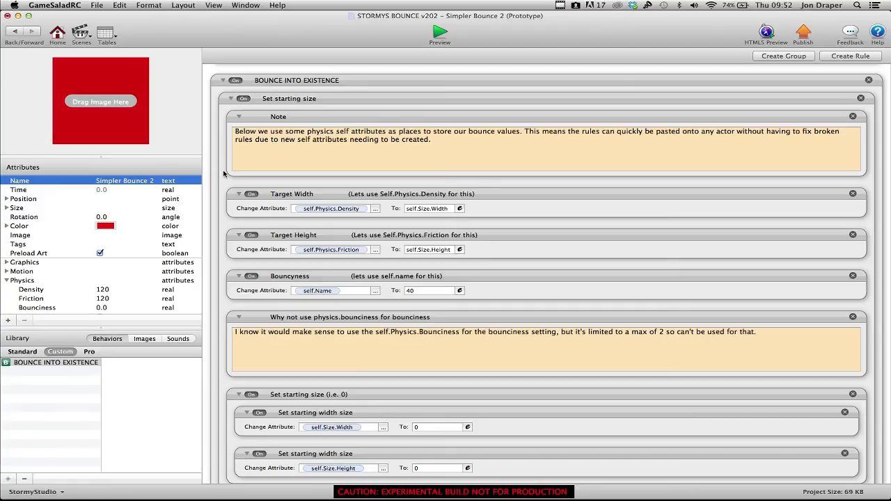
{"action": "mouse_move", "coordinate": [213, 212]}
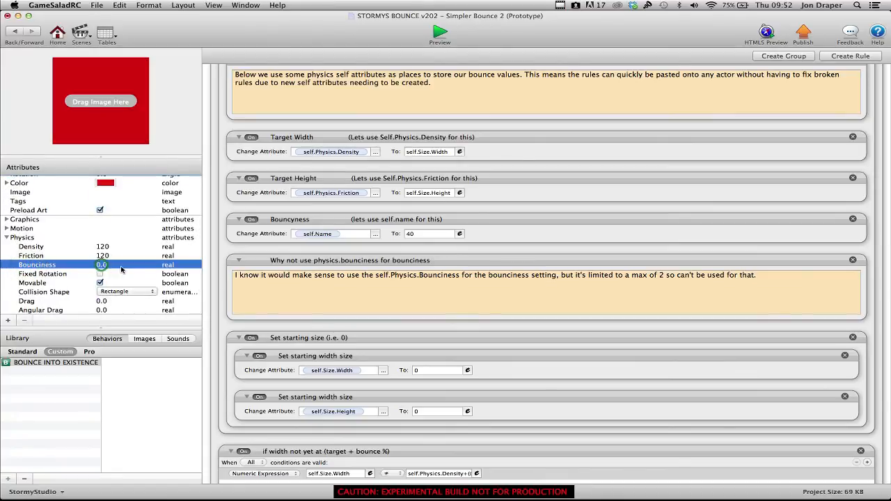
{"action": "left_click", "coordinate": [42, 273]}
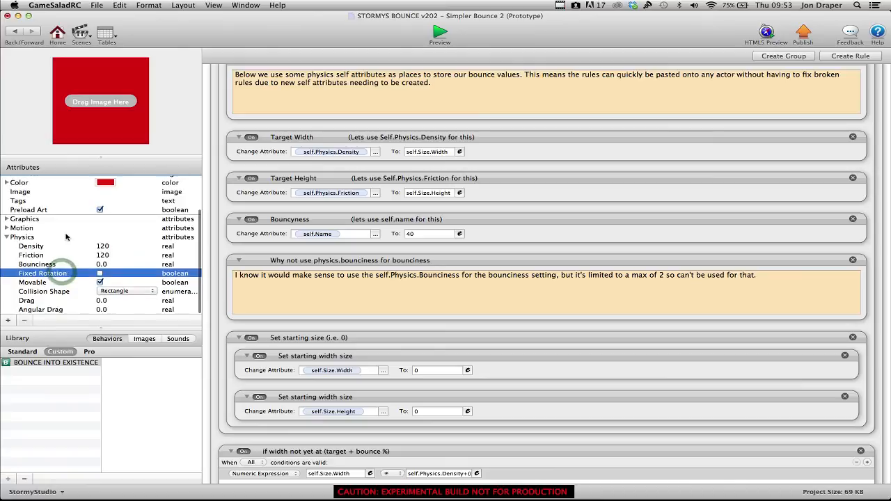
{"action": "left_click", "coordinate": [26, 301]}
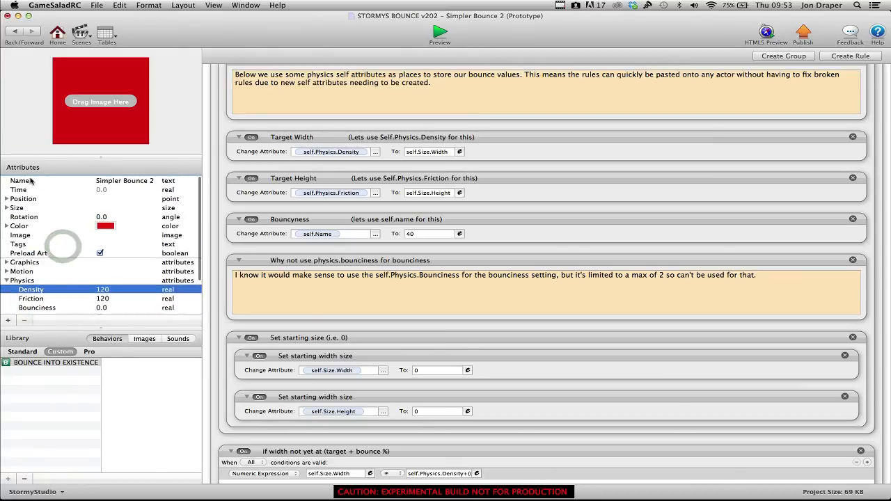
{"action": "left_click", "coordinate": [19, 180]}
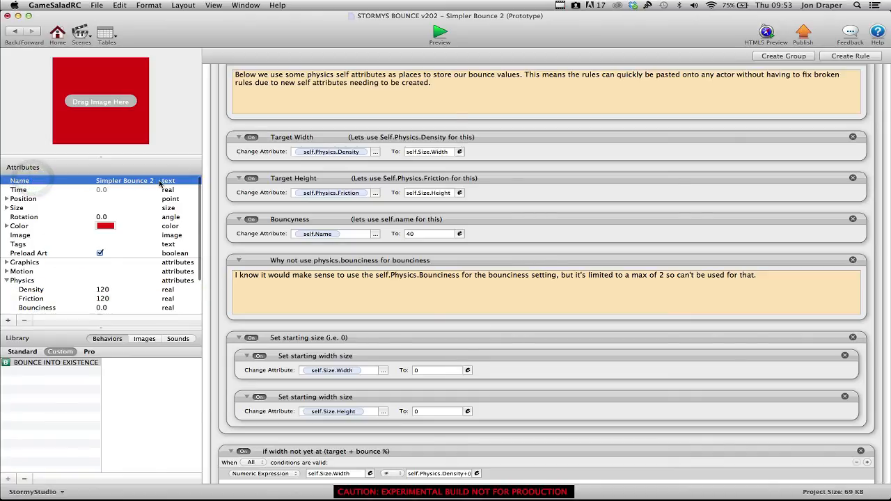
{"action": "mouse_move", "coordinate": [214, 232]}
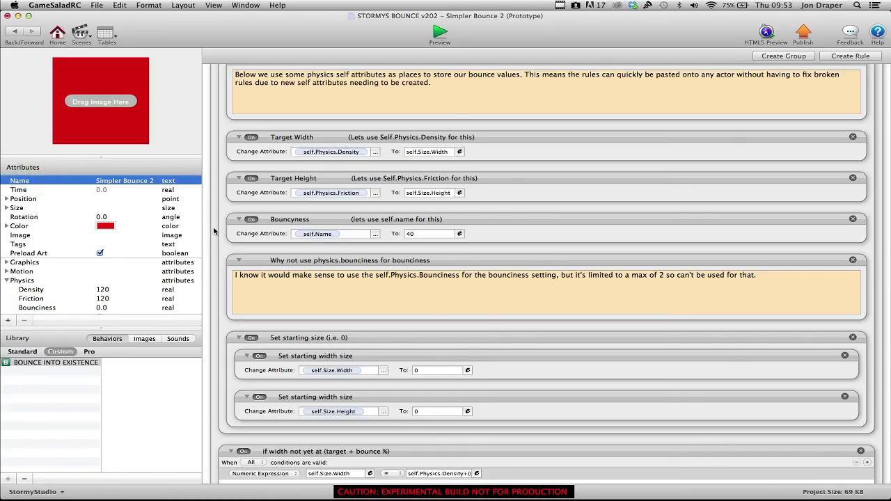
Expand the 'if bounce is 40' rule to reveal its logic, then preview the game.
{"action": "scroll", "scroll_direction": "down", "scroll_amount": 3}
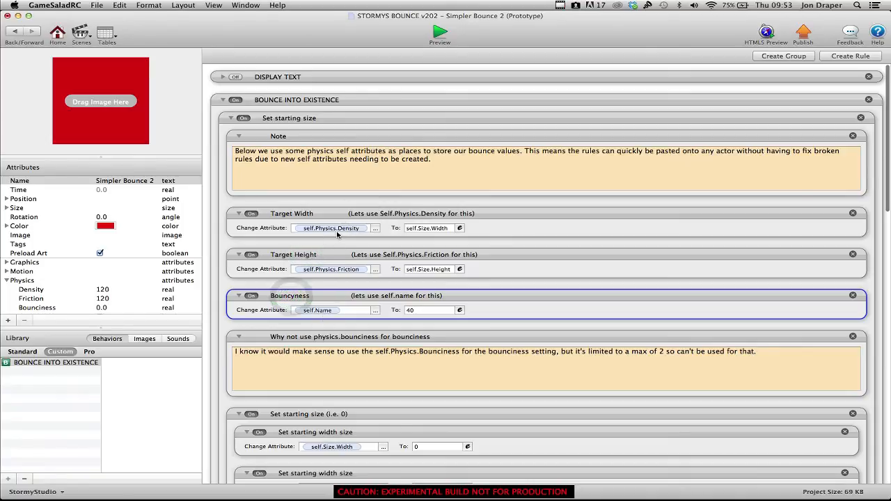
{"action": "scroll", "scroll_direction": "down", "scroll_amount": 3}
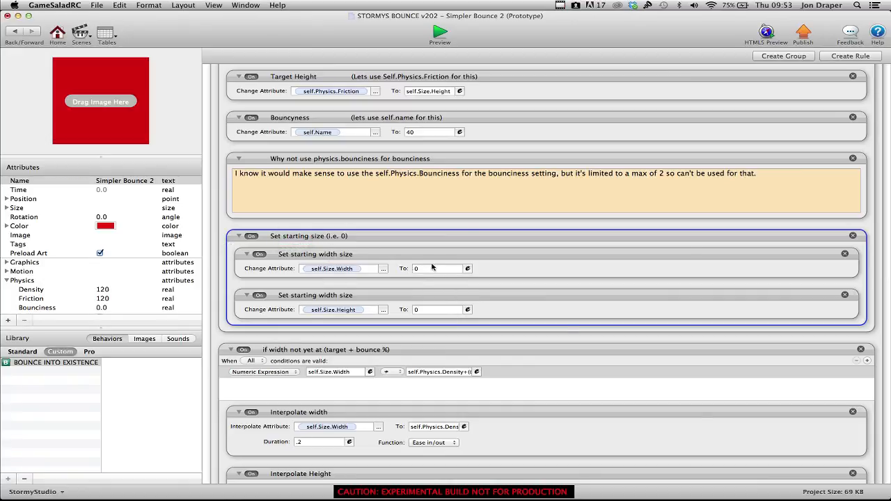
{"action": "scroll", "scroll_direction": "down", "scroll_amount": 3}
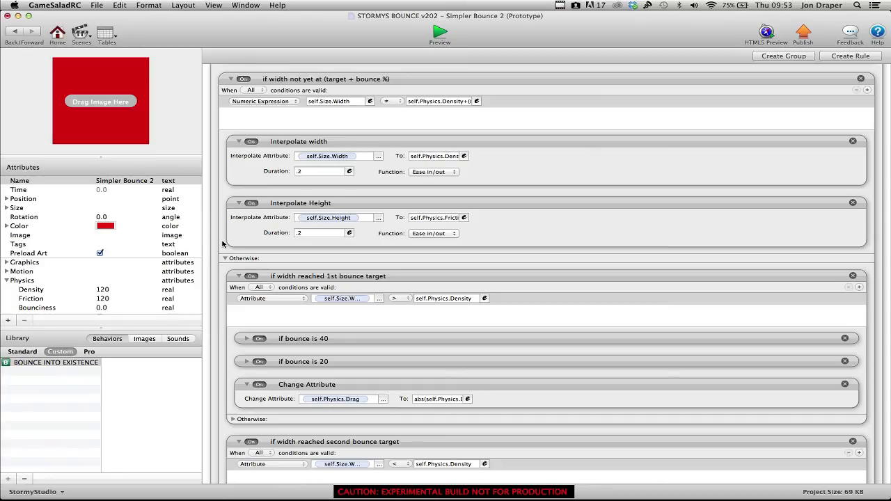
{"action": "scroll", "scroll_direction": "down", "scroll_amount": 3}
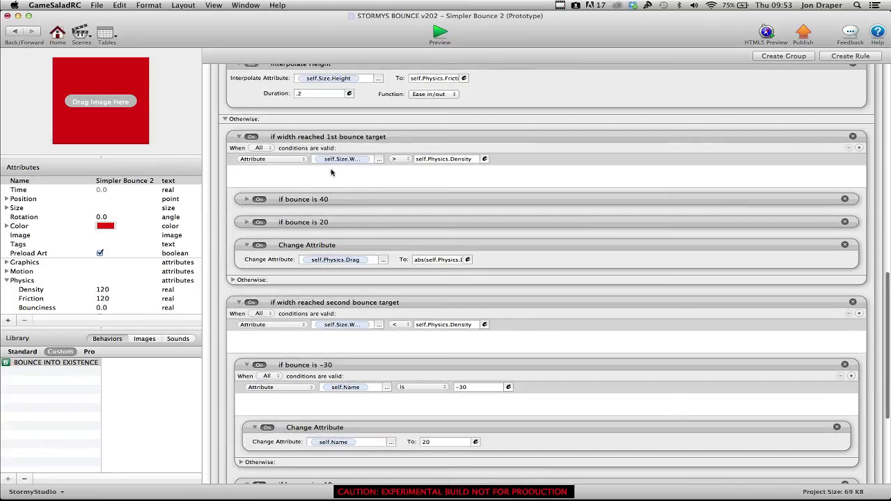
{"action": "left_click", "coordinate": [343, 158]}
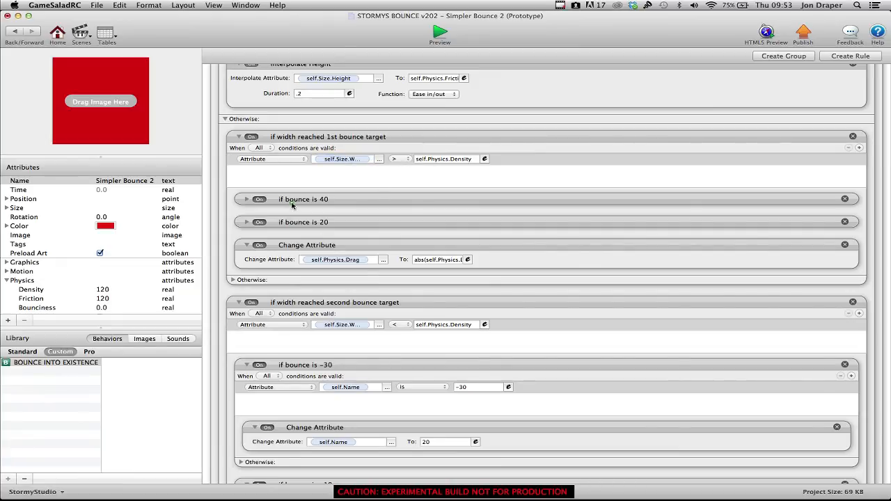
{"action": "left_click", "coordinate": [246, 199]}
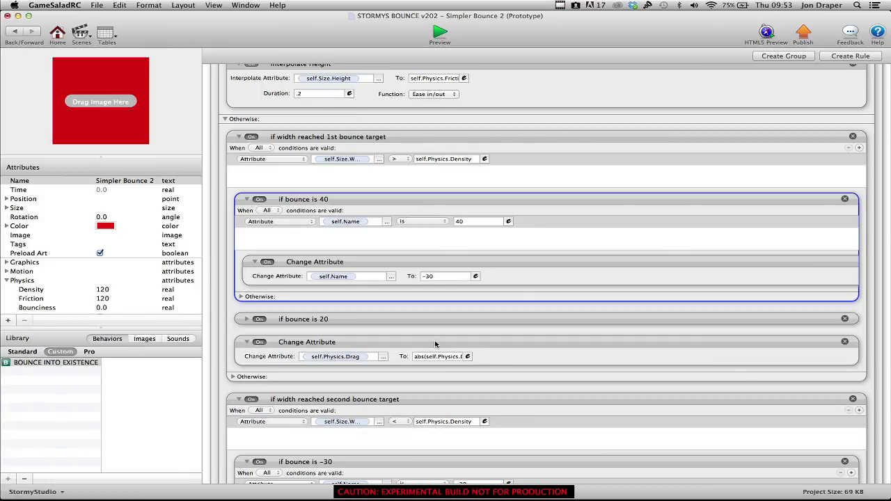
{"action": "mouse_move", "coordinate": [224, 385]}
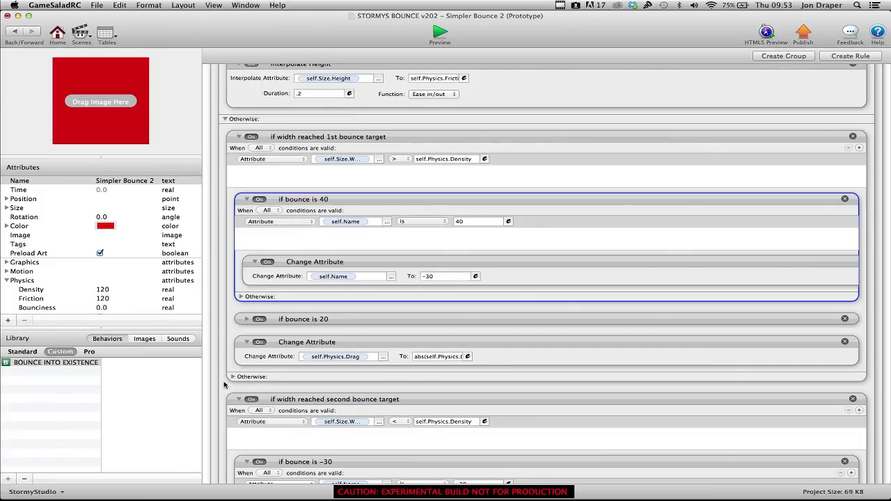
{"action": "scroll", "scroll_direction": "down", "scroll_amount": 3}
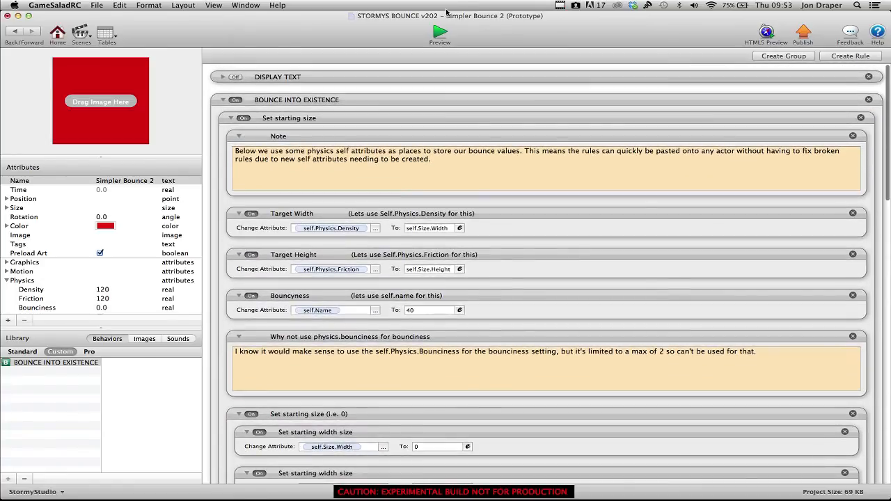
{"action": "mouse_move", "coordinate": [439, 32]}
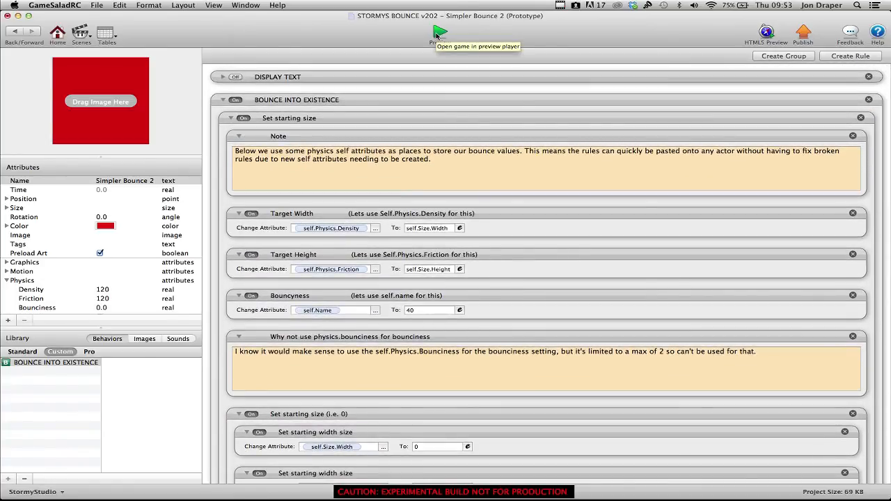
{"action": "left_click", "coordinate": [439, 32]}
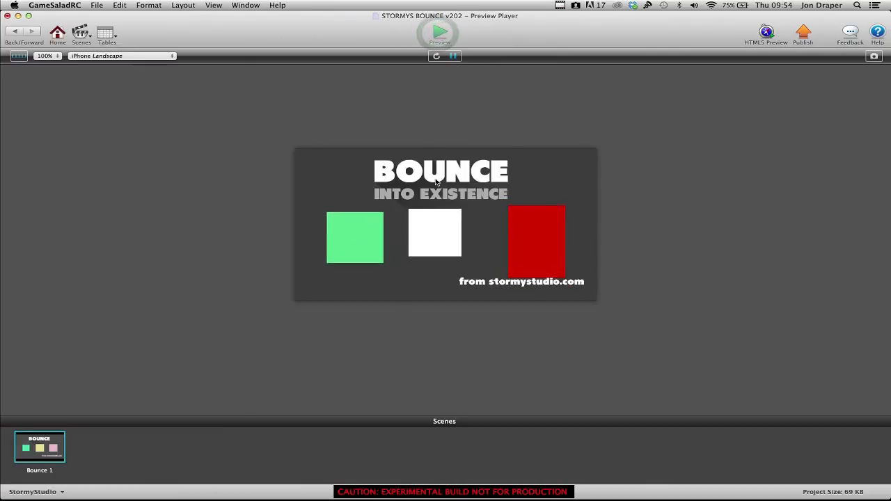